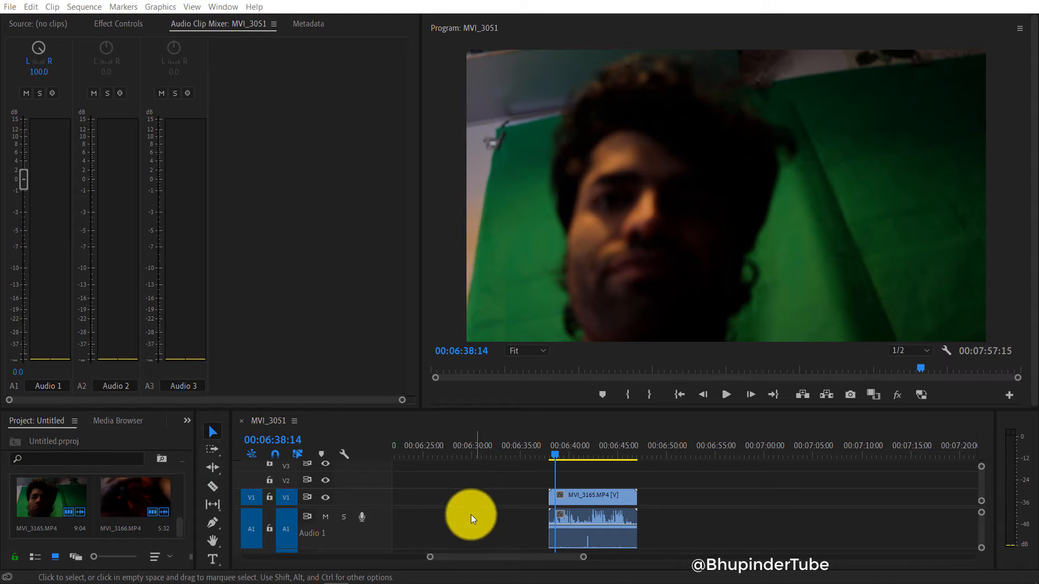
{"action": "mouse_move", "coordinate": [569, 527]}
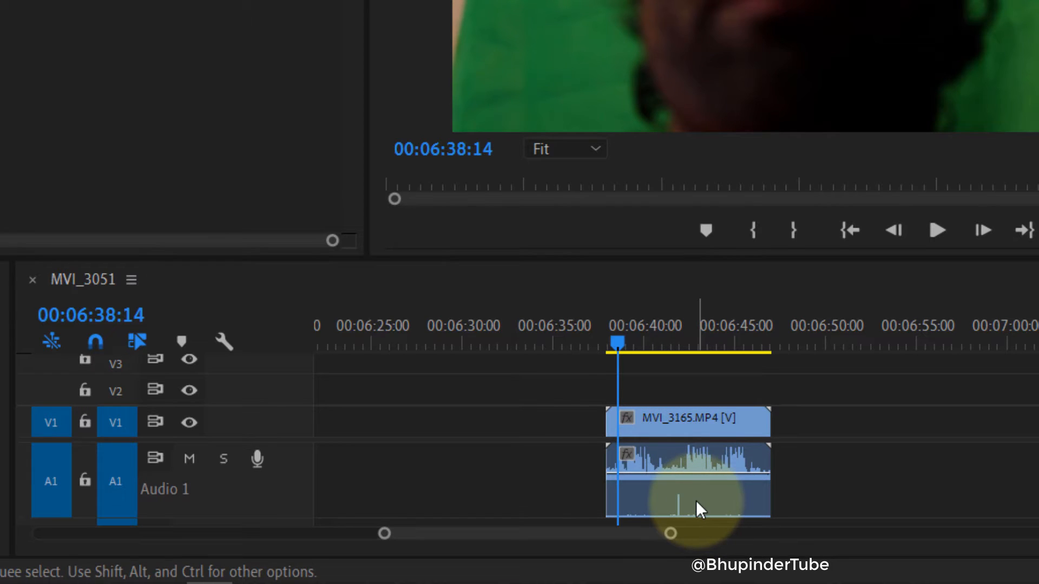
{"action": "mouse_move", "coordinate": [682, 460]}
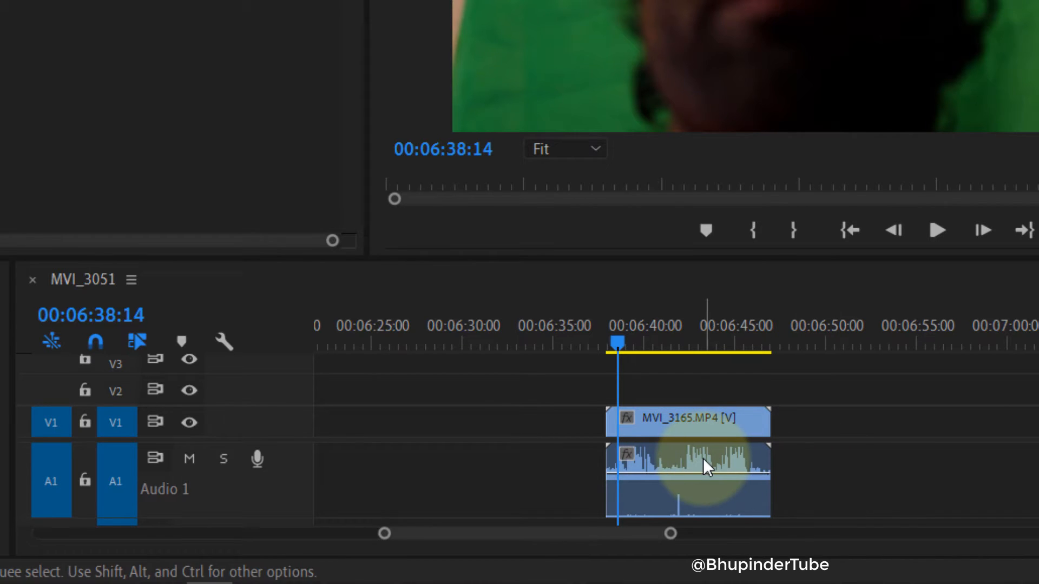
Bring up Audio Channels settings for the MVI_3165.MP4 clip from its timeline context menu.
{"action": "right_click", "coordinate": [706, 467]}
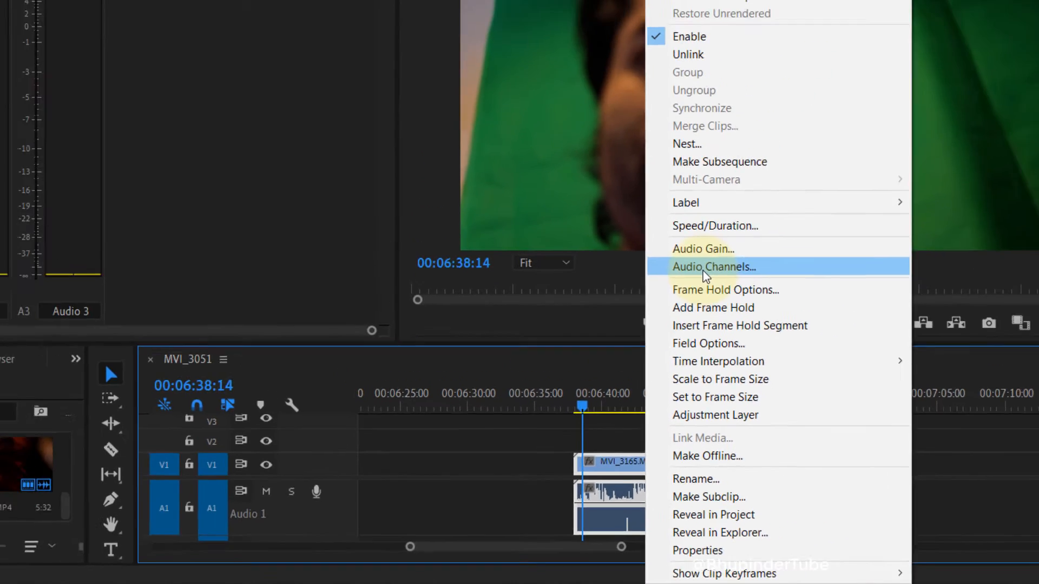
{"action": "left_click", "coordinate": [714, 266]}
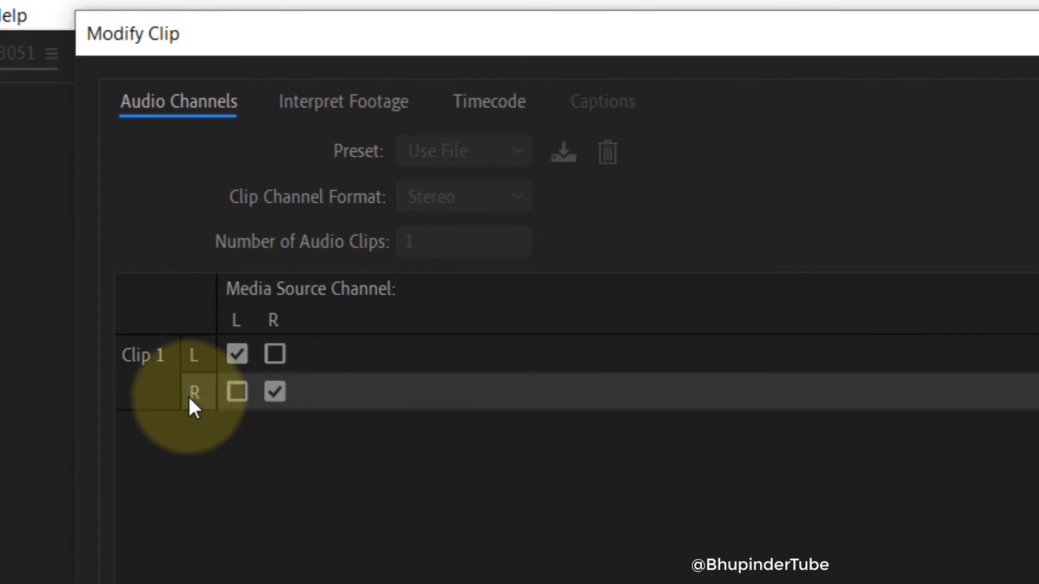
{"action": "mouse_move", "coordinate": [285, 338]}
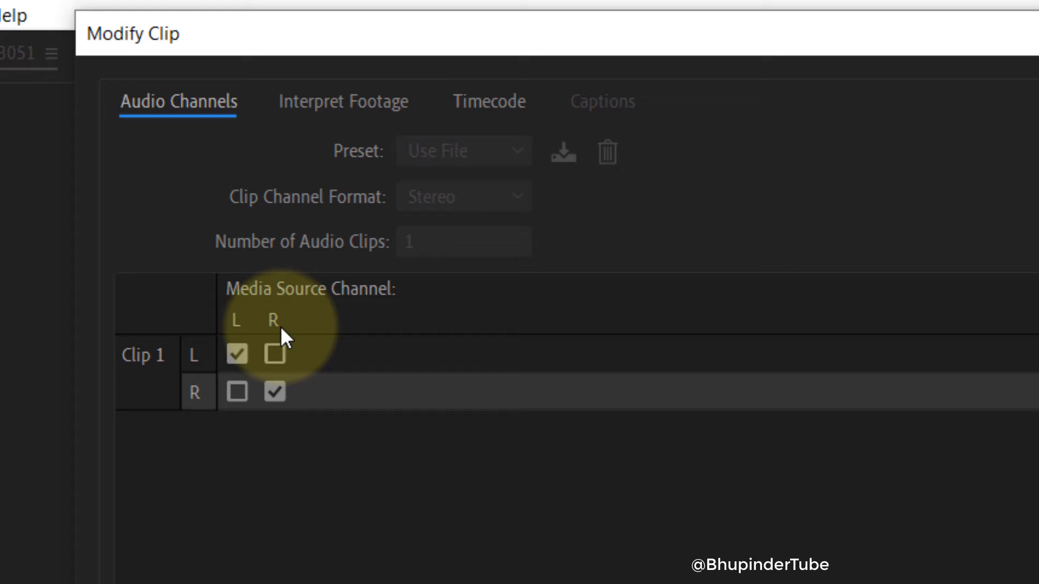
{"action": "mouse_move", "coordinate": [278, 324]}
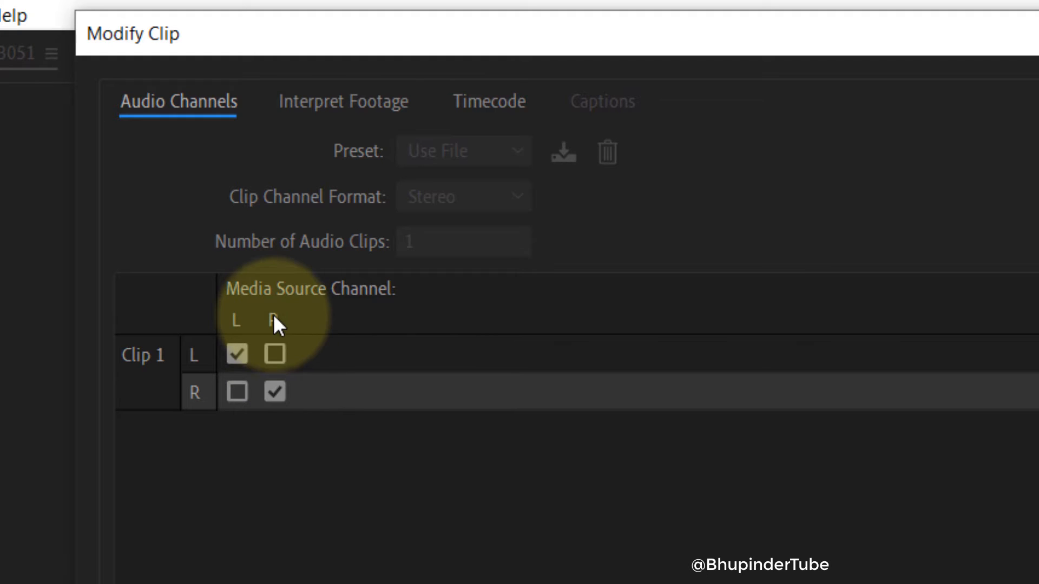
{"action": "mouse_move", "coordinate": [237, 329]}
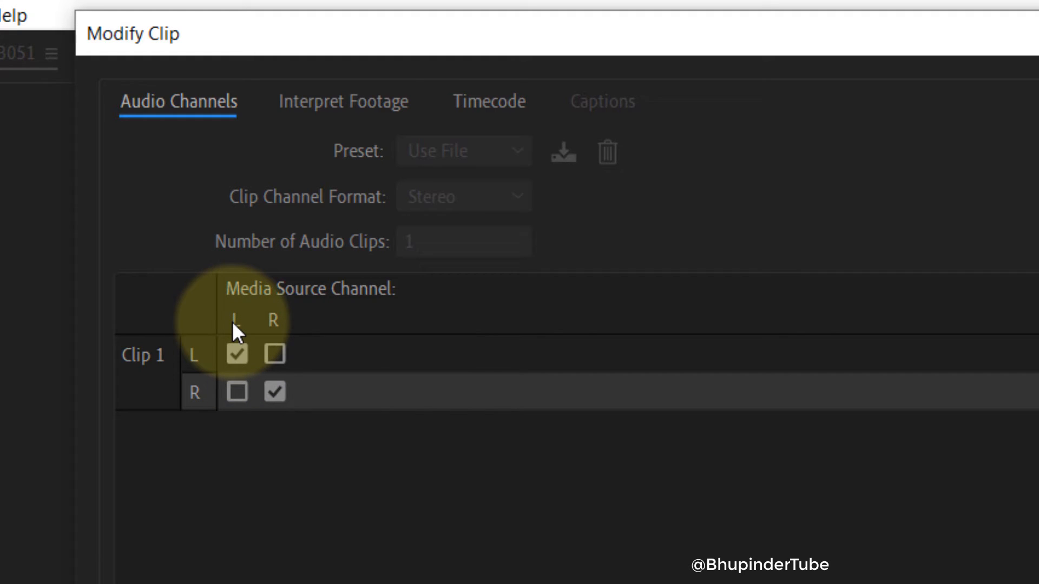
{"action": "mouse_move", "coordinate": [277, 535]}
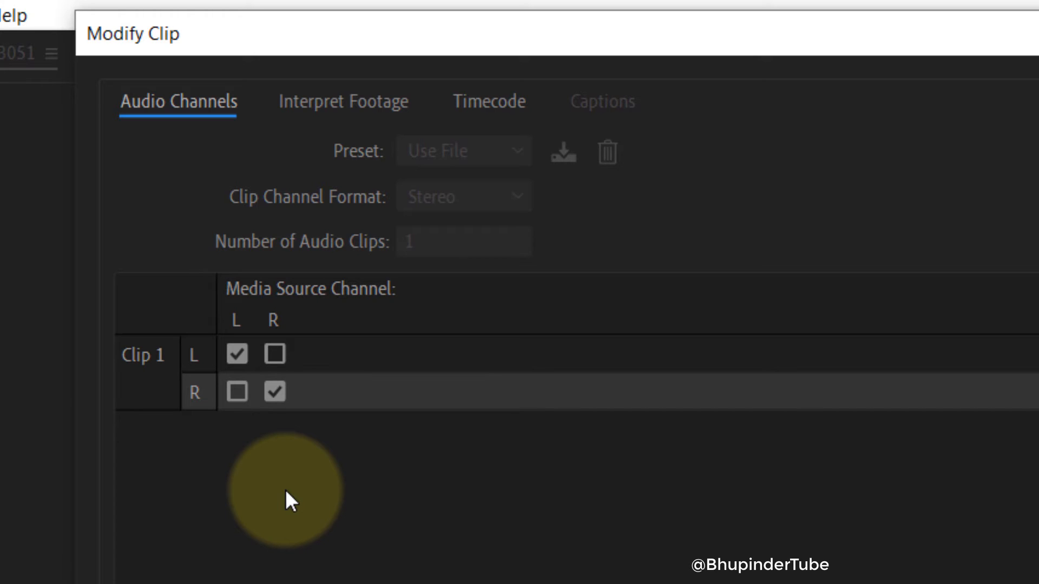
Map the clip's R channel to the L media source channel in Modify Clip.
{"action": "left_click", "coordinate": [235, 392]}
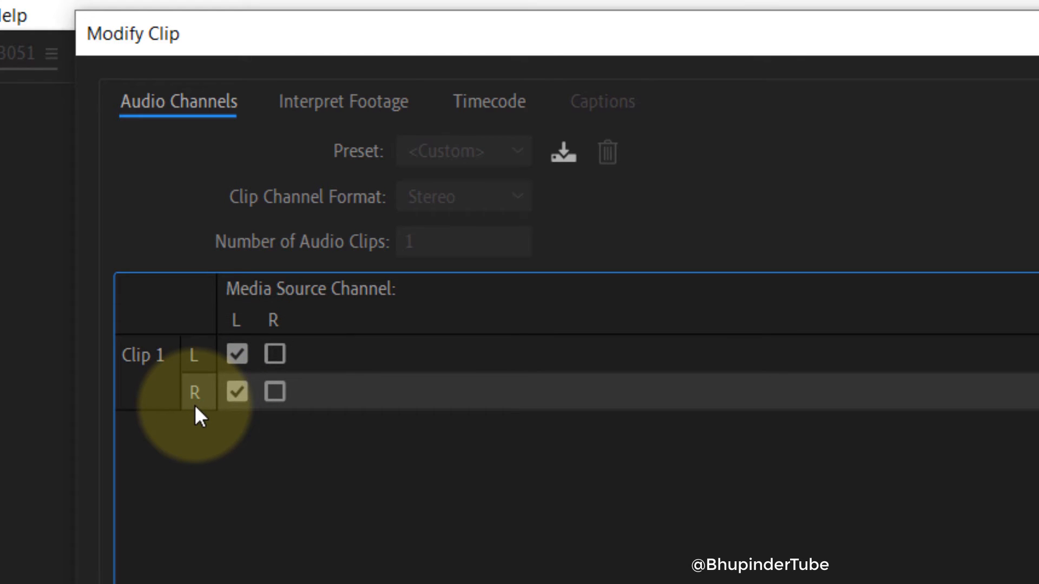
{"action": "mouse_move", "coordinate": [242, 347]}
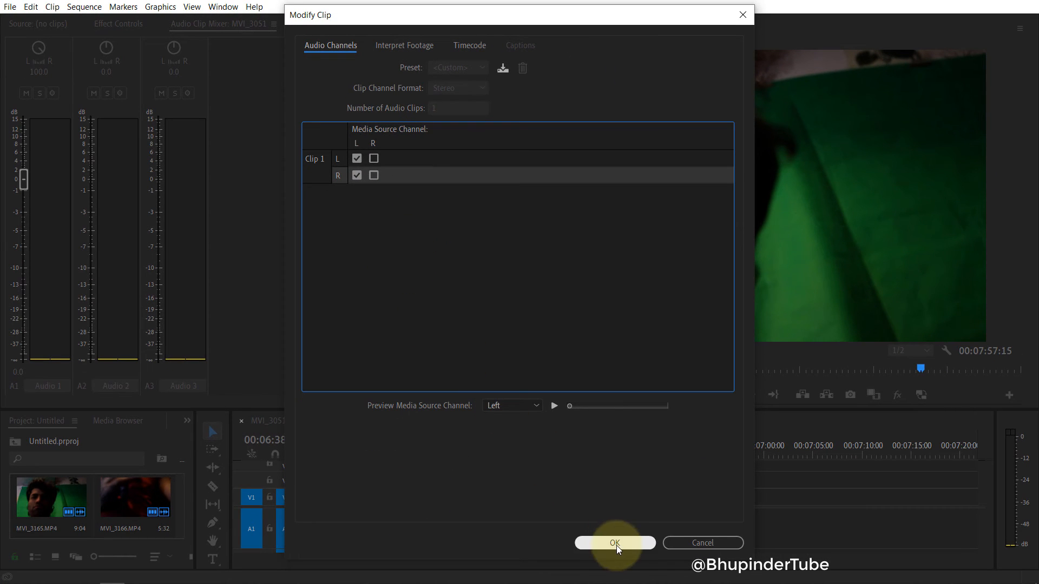
Confirm the mapping with OK so both timeline channels show waveforms.
{"action": "left_click", "coordinate": [614, 543]}
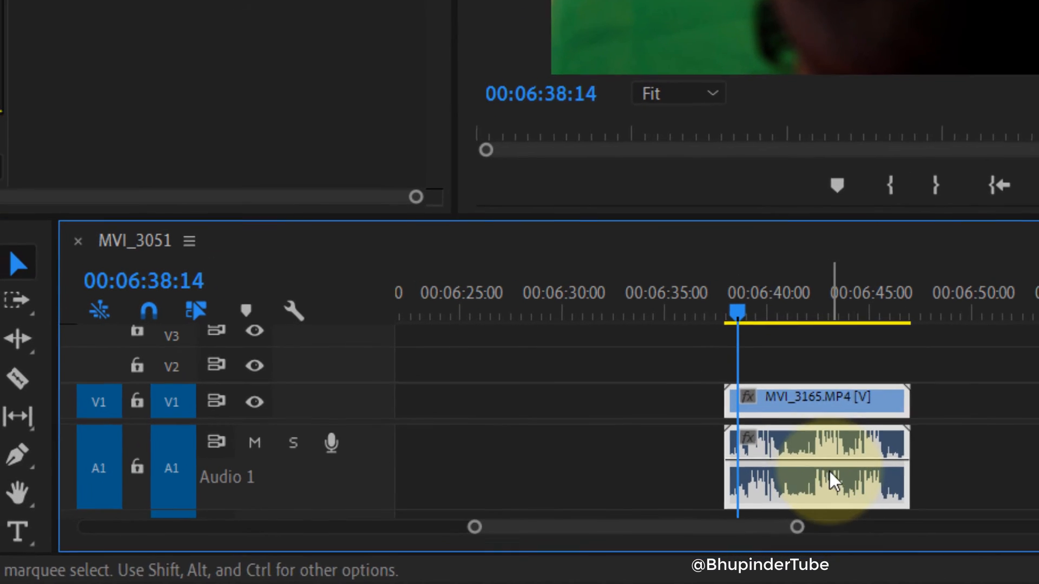